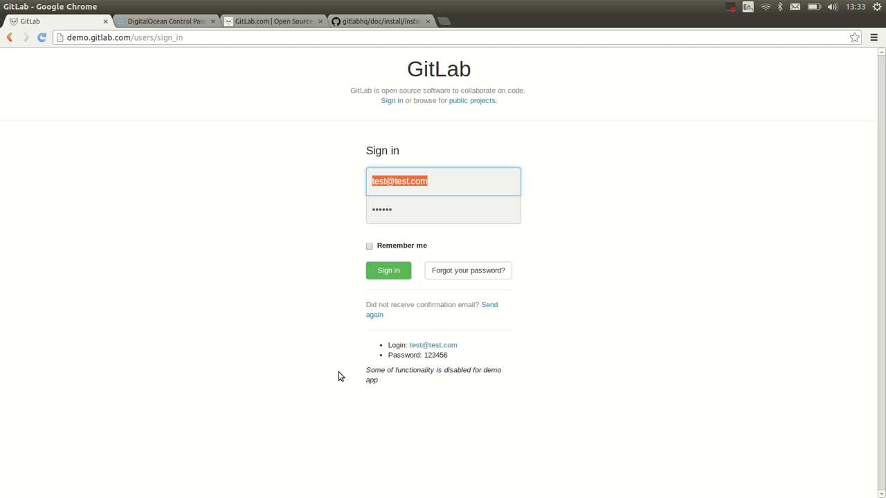
- Sign in to the demo instance, view the GitLab / gitlabhq project and sign out again
click(387, 270)
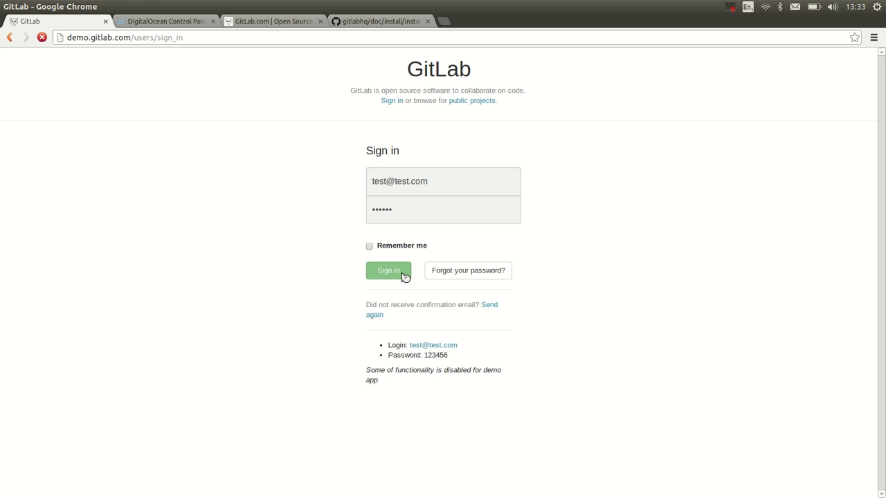
click(387, 270)
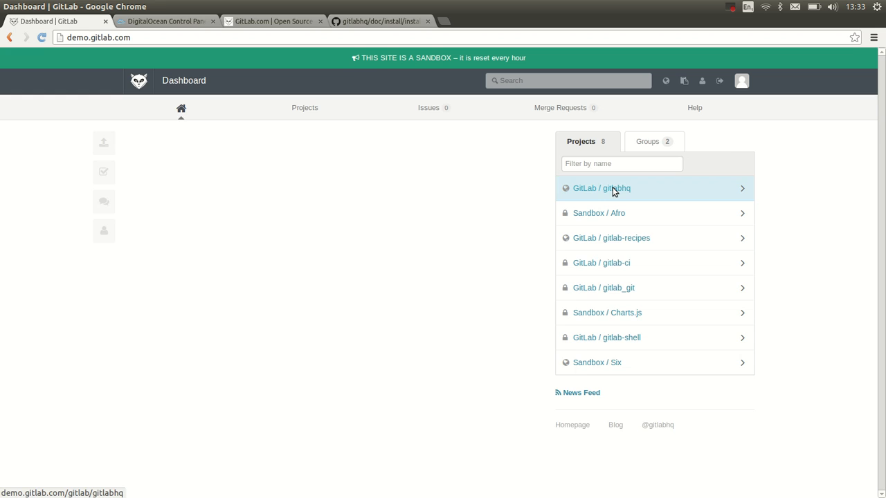
click(601, 188)
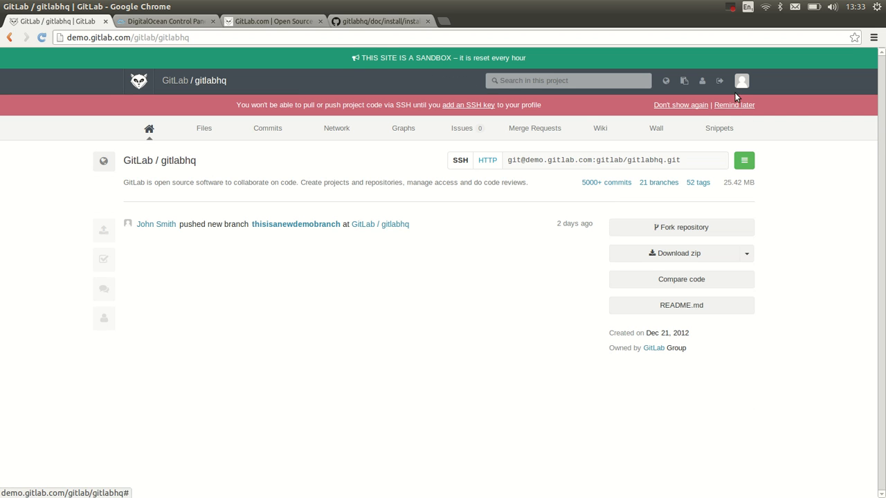
click(719, 80)
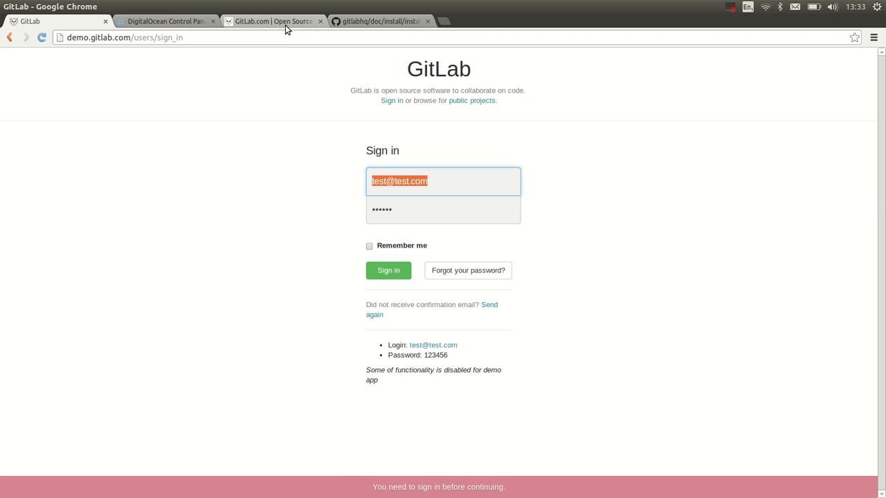
- Sign in to the GitLab.com account, review its dashboard and move to the DigitalOcean control panel
click(270, 21)
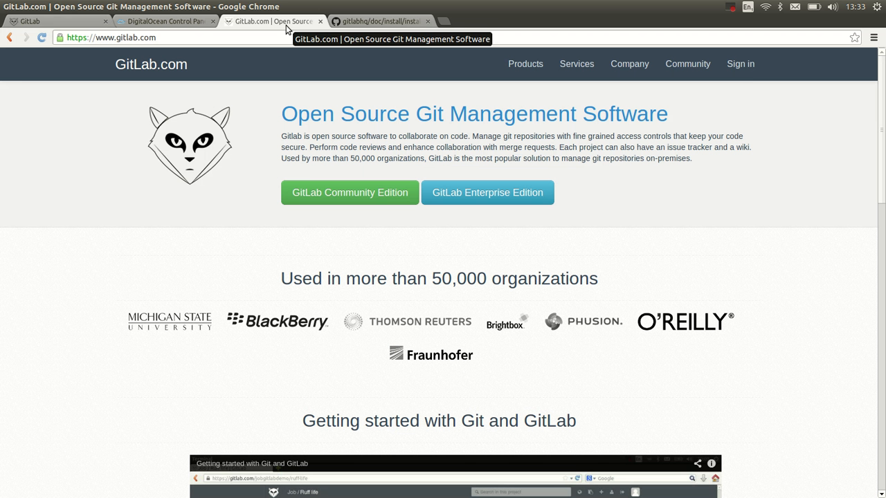
click(738, 64)
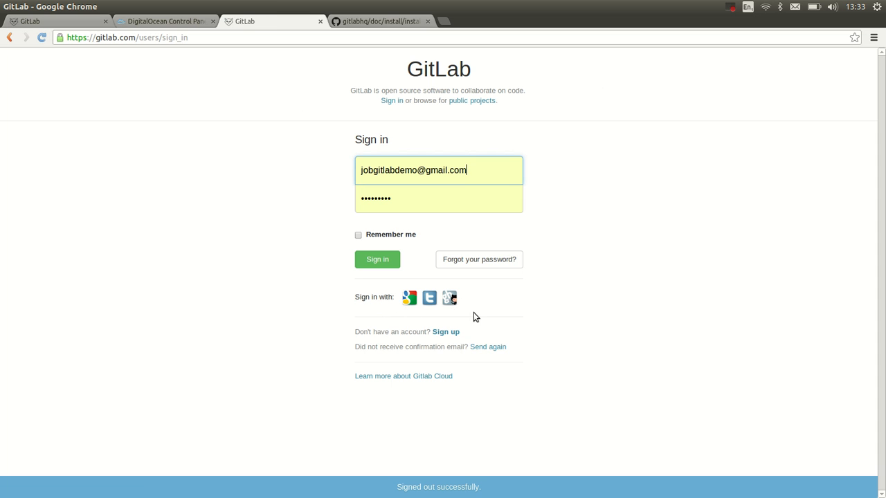
mouse_move(445, 332)
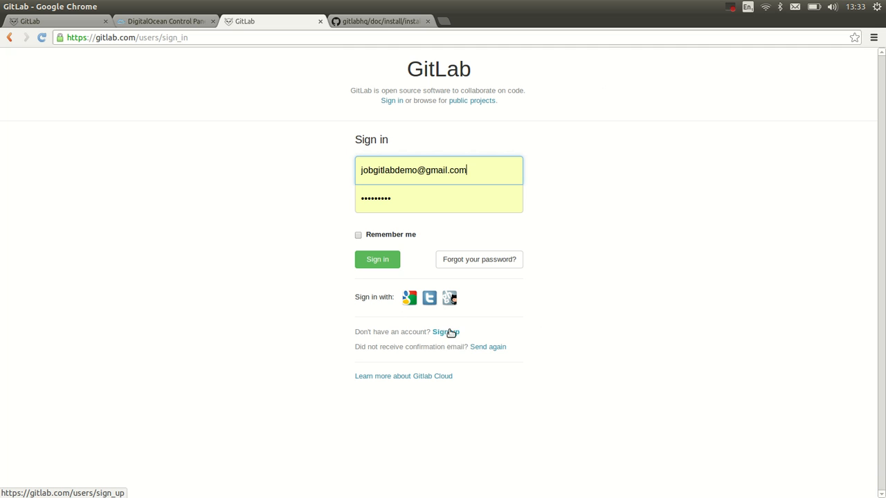
mouse_move(468, 337)
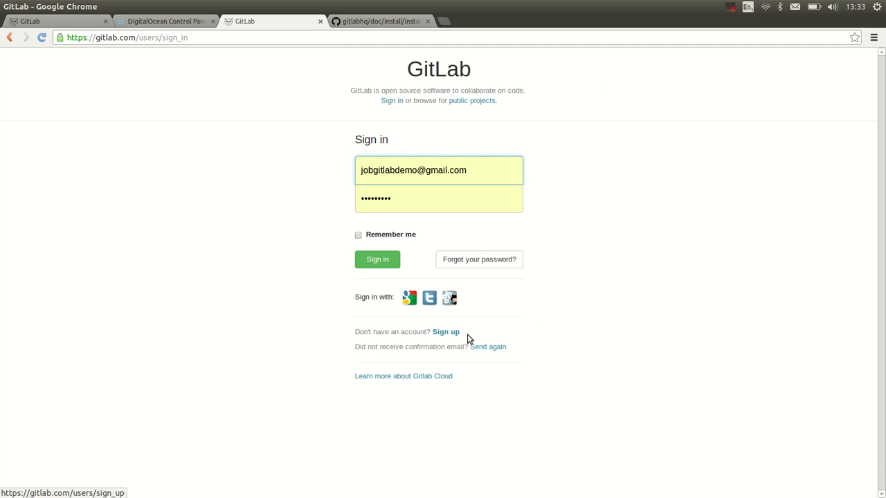
click(376, 259)
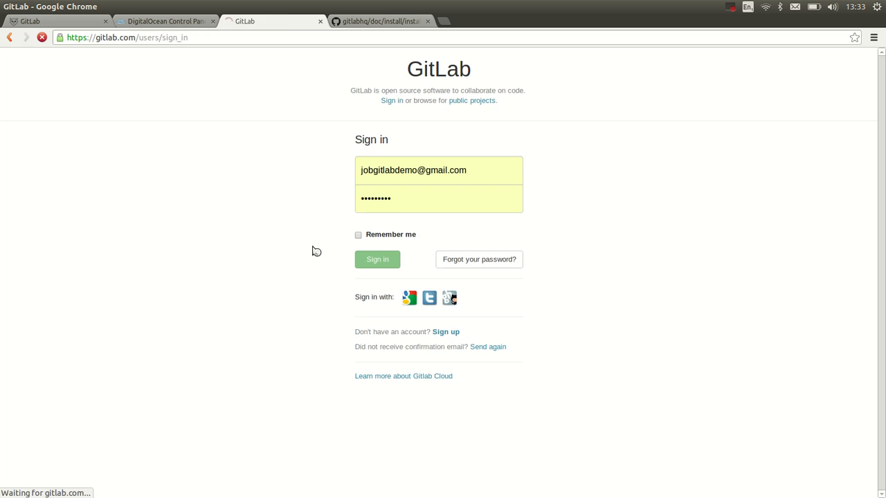
click(376, 259)
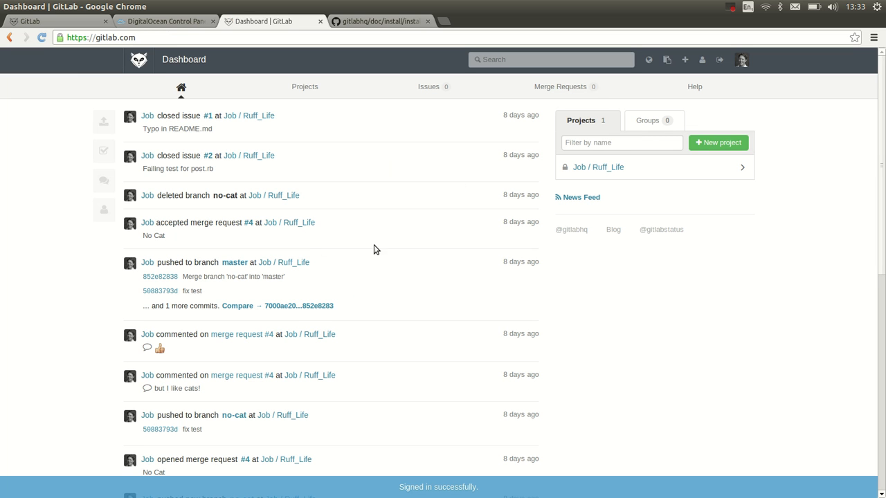
mouse_move(429, 183)
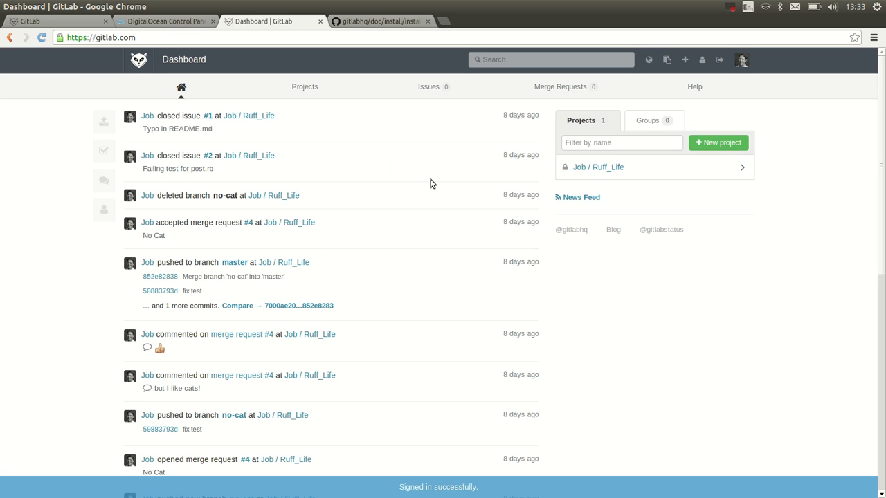
mouse_move(371, 137)
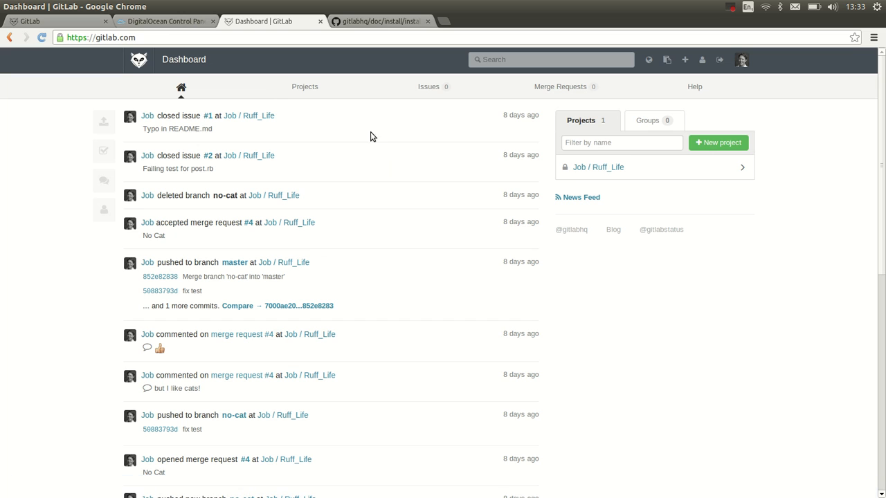
mouse_move(468, 125)
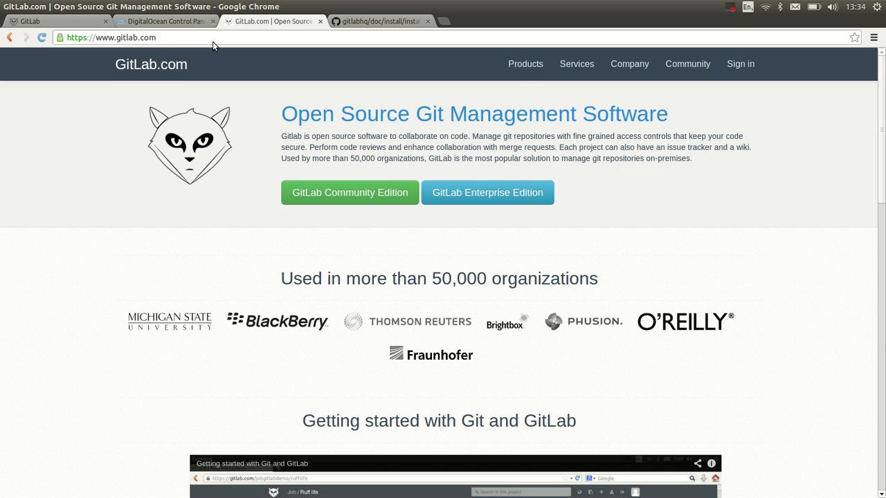
mouse_move(180, 36)
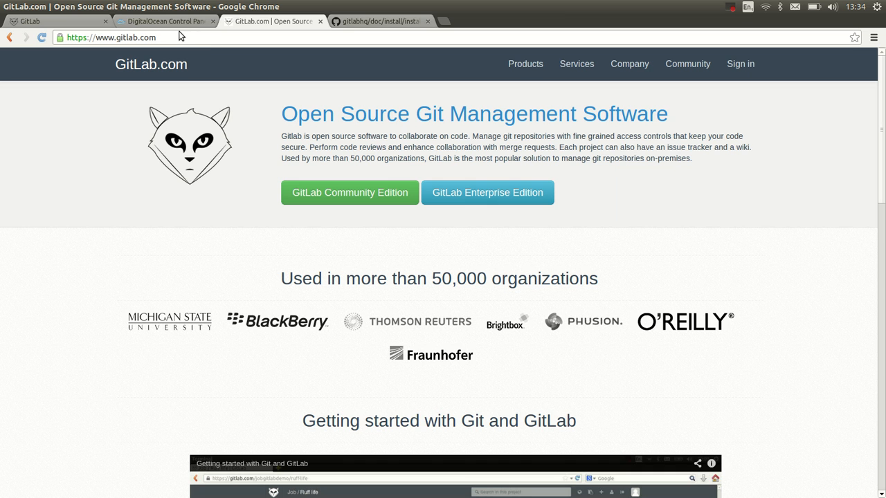
click(165, 21)
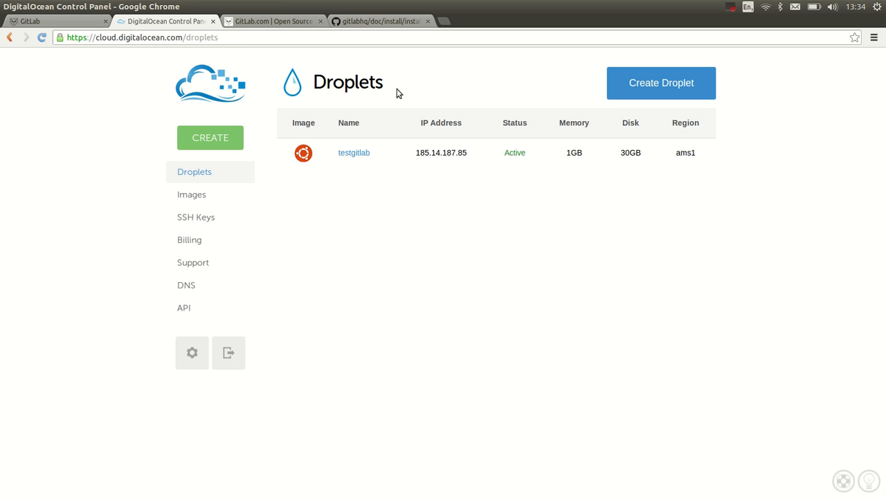
mouse_move(628, 92)
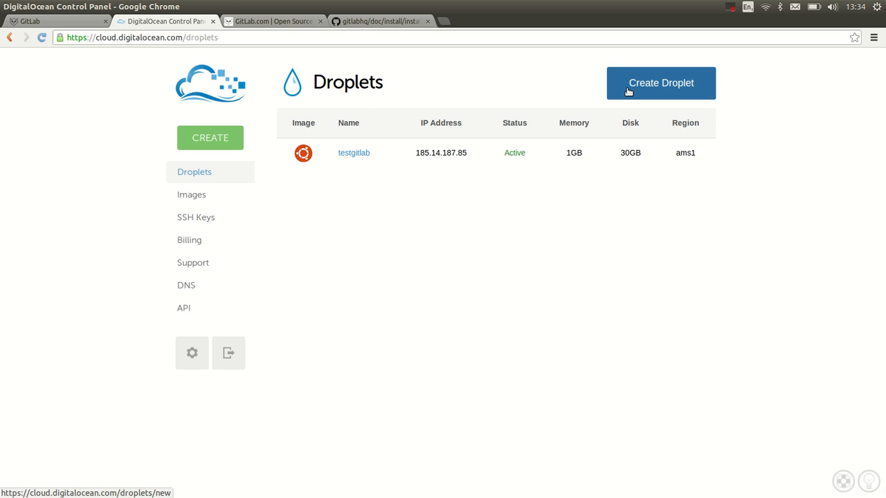
- Start a new 1GB / 1 CPU droplet named 'testgit' and show the ready-made application images
click(660, 83)
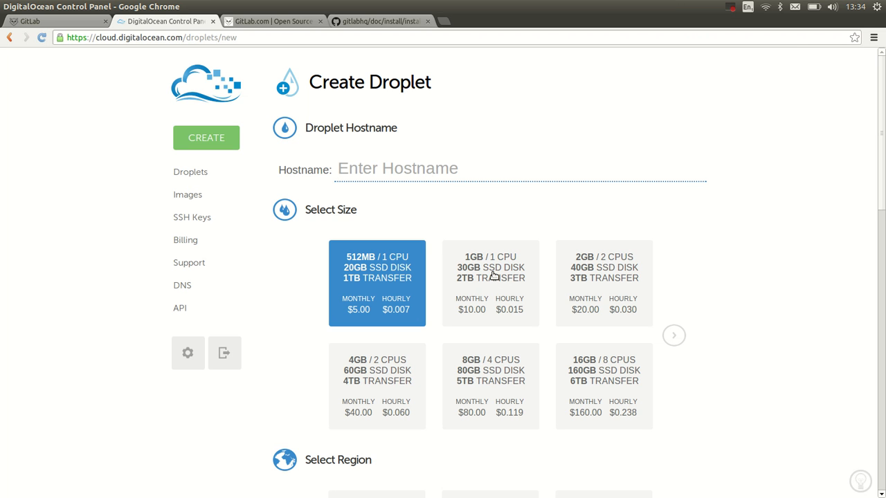
click(489, 284)
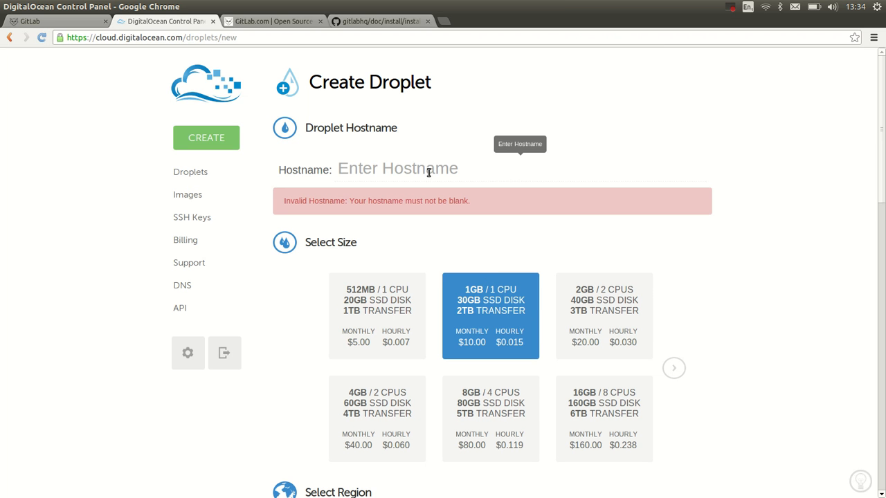
text(testgit)
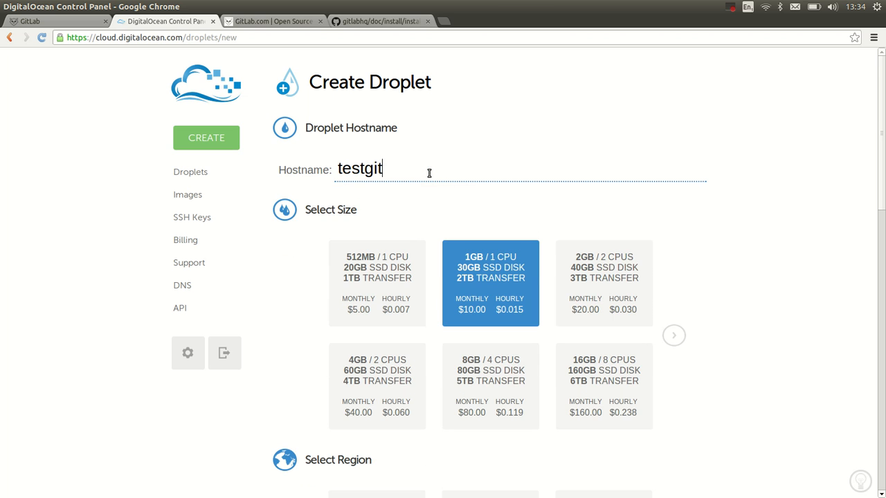
scroll(down, 3)
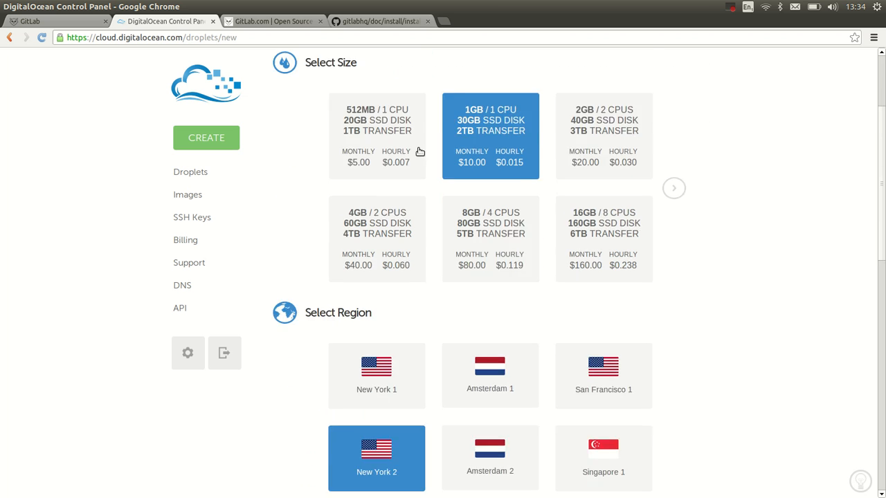
scroll(down, 3)
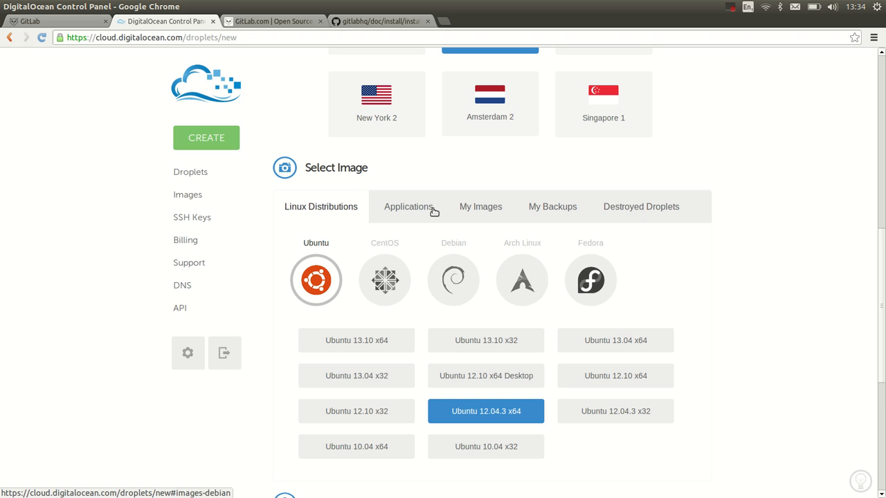
click(408, 206)
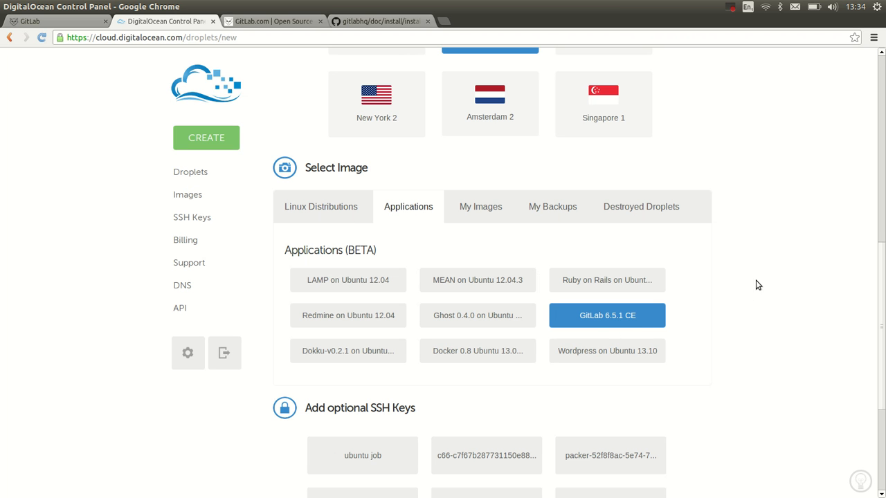
mouse_move(694, 307)
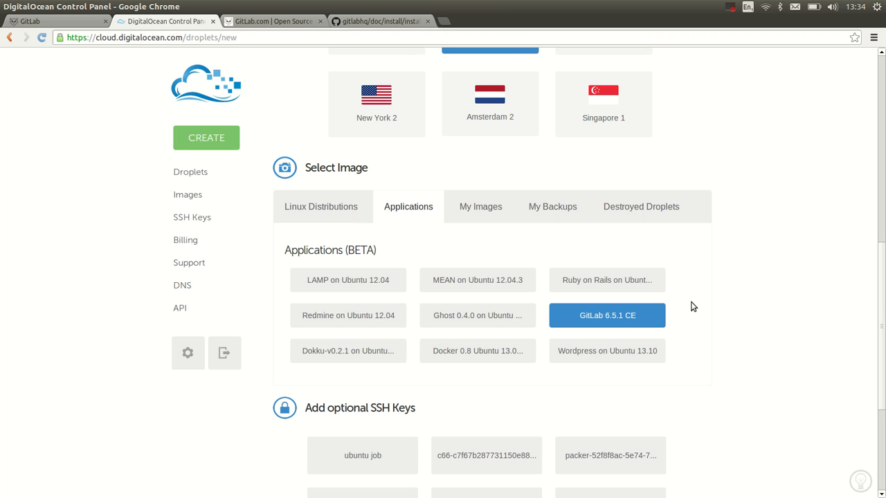
mouse_move(617, 318)
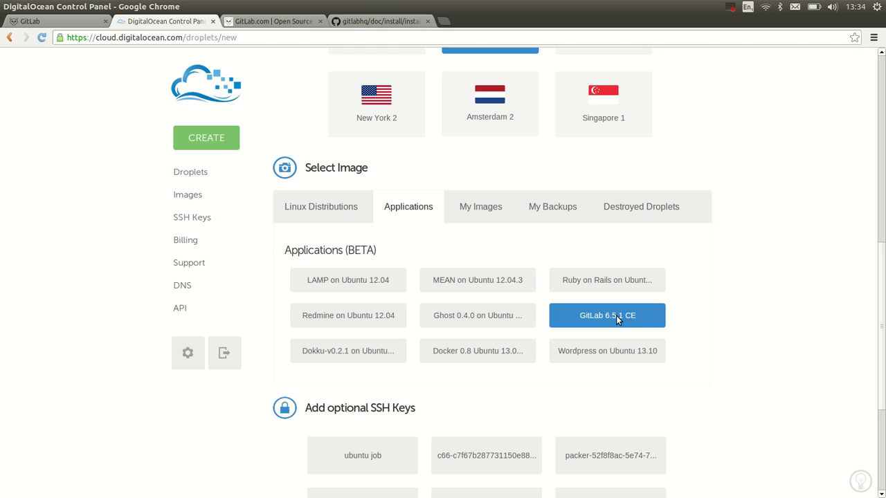
mouse_move(693, 318)
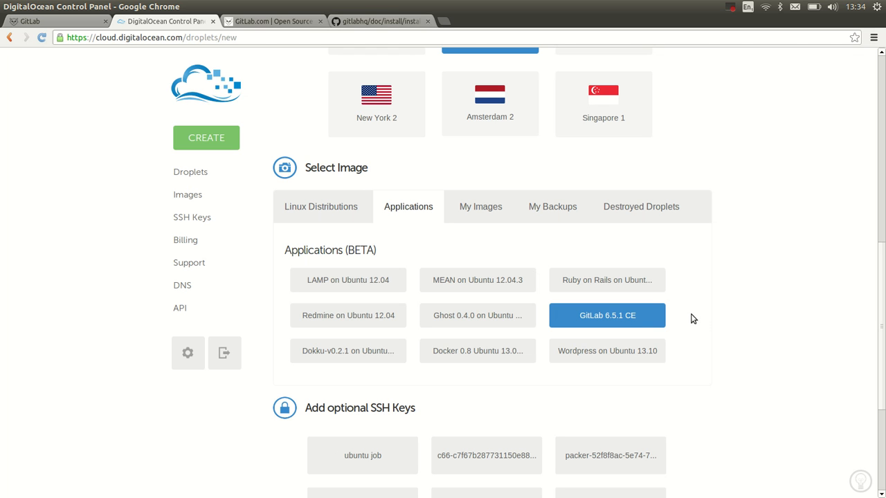
- Pick the GitLab 6.5.1 CE image with the lenovo job SSH key, create the droplet and view the droplet list
scroll(down, 3)
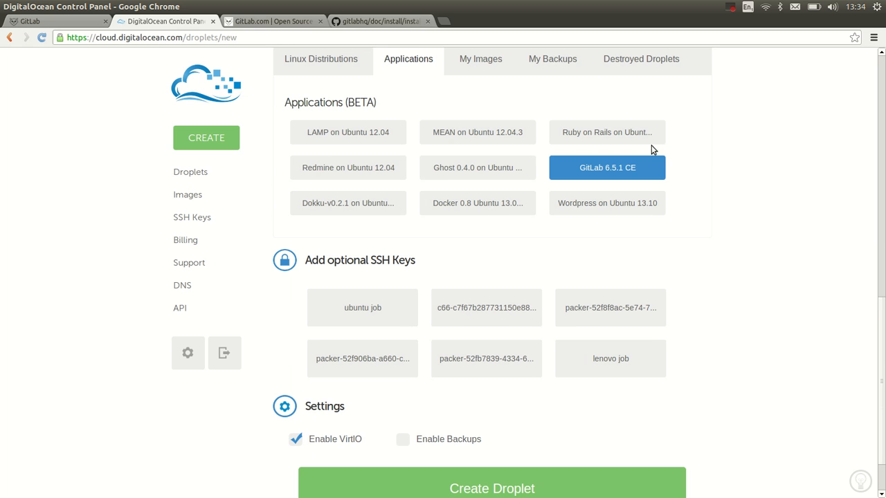
mouse_move(736, 286)
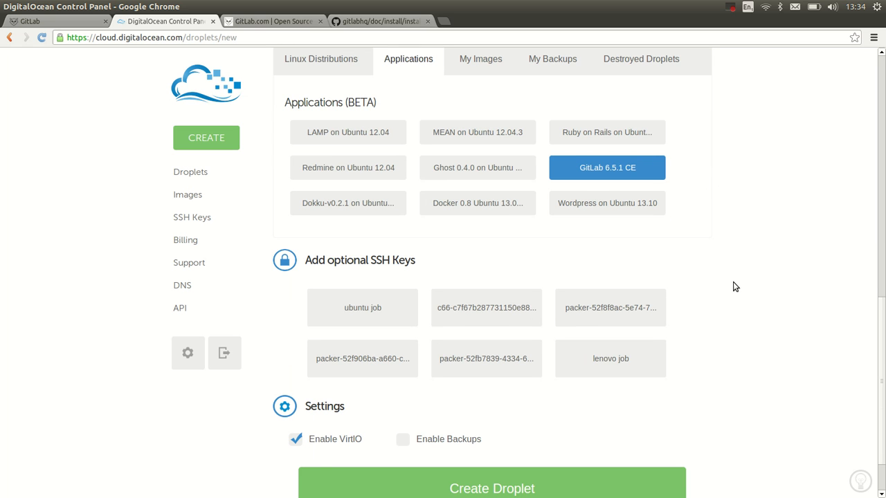
scroll(down, 3)
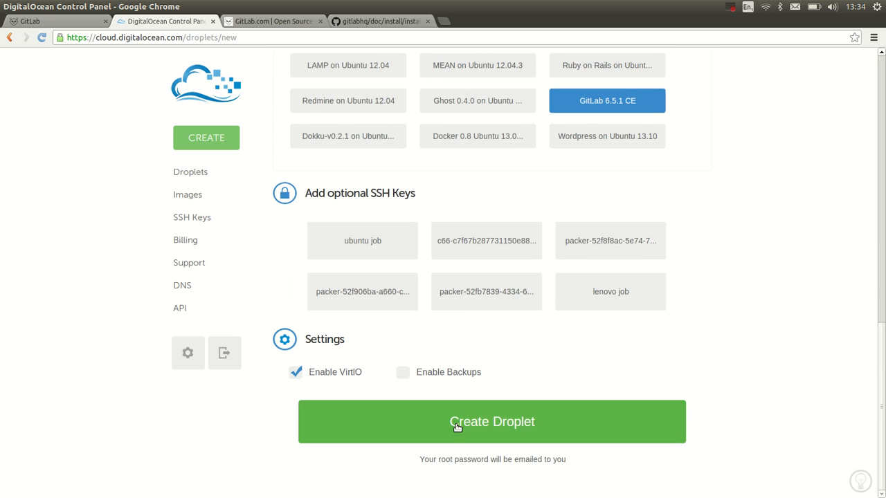
click(609, 290)
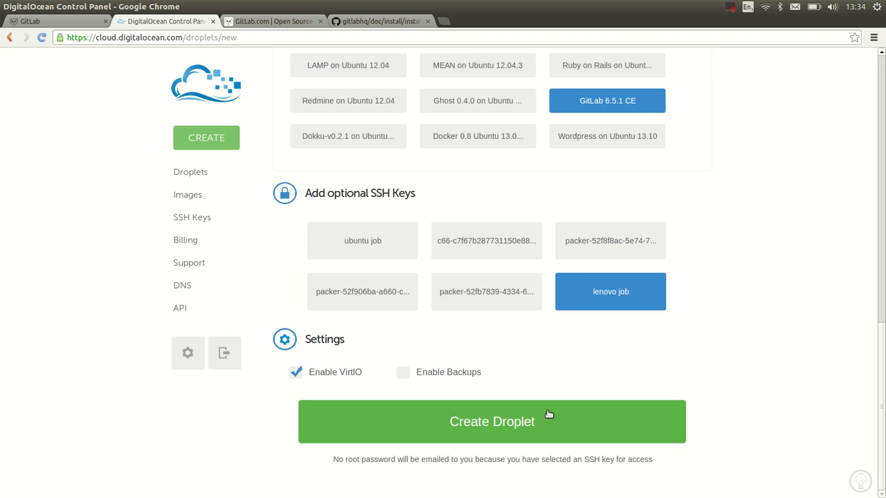
click(492, 420)
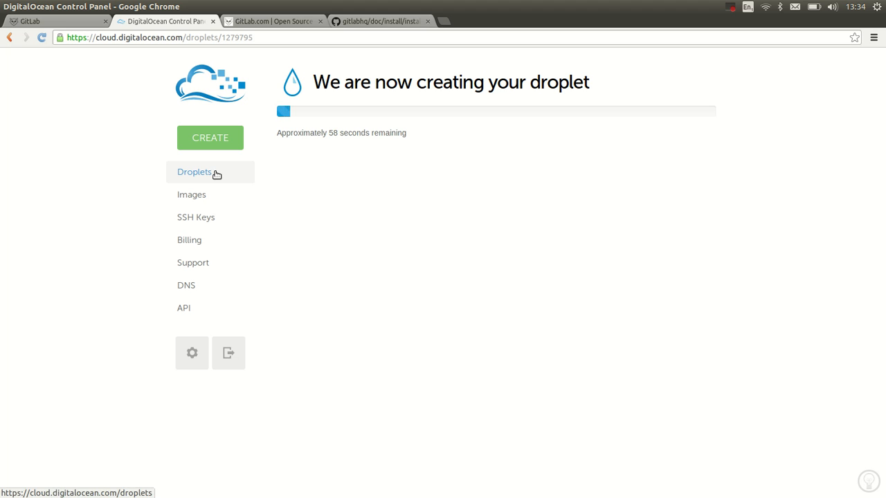
click(193, 171)
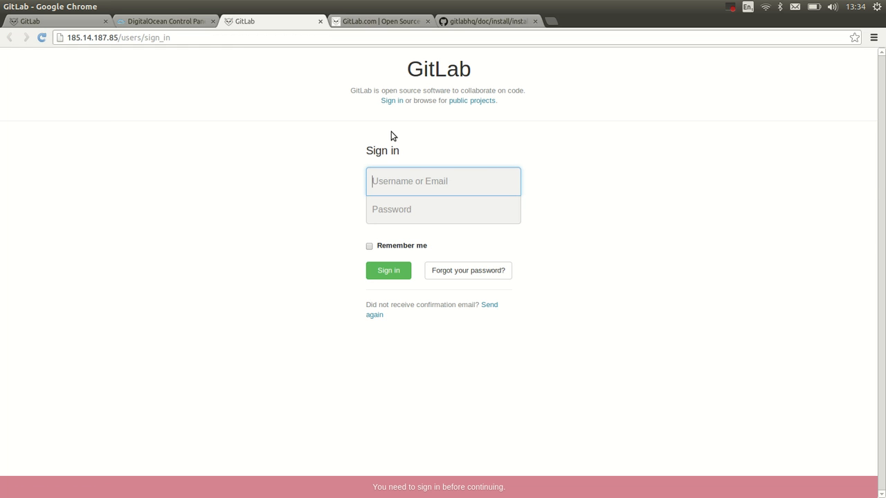
mouse_move(465, 142)
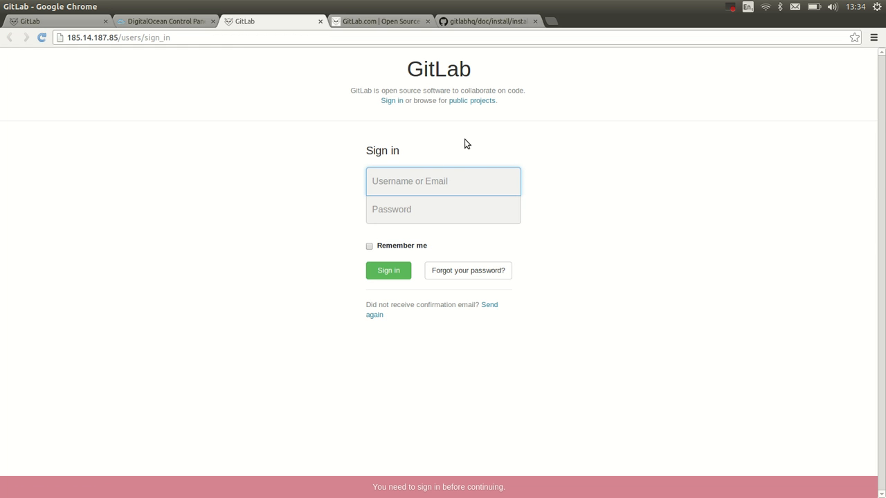
- Enter root as username and look up the default password in the installation guide for the password field
text(root)
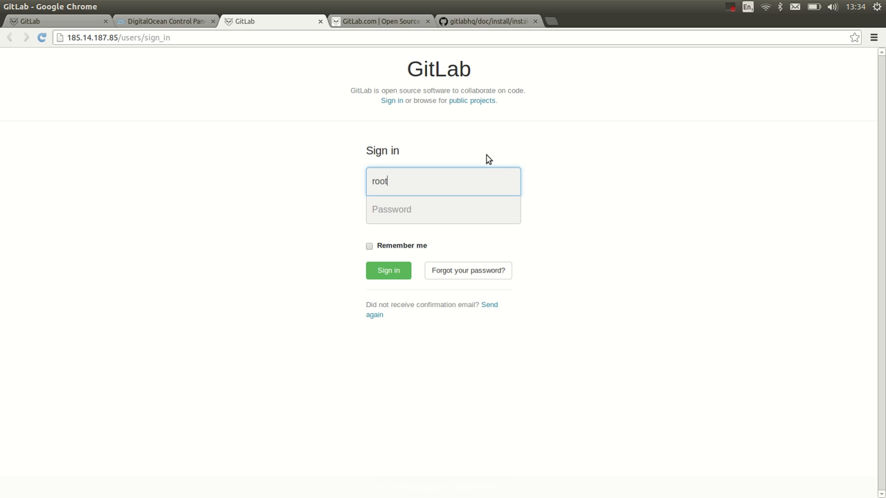
click(443, 211)
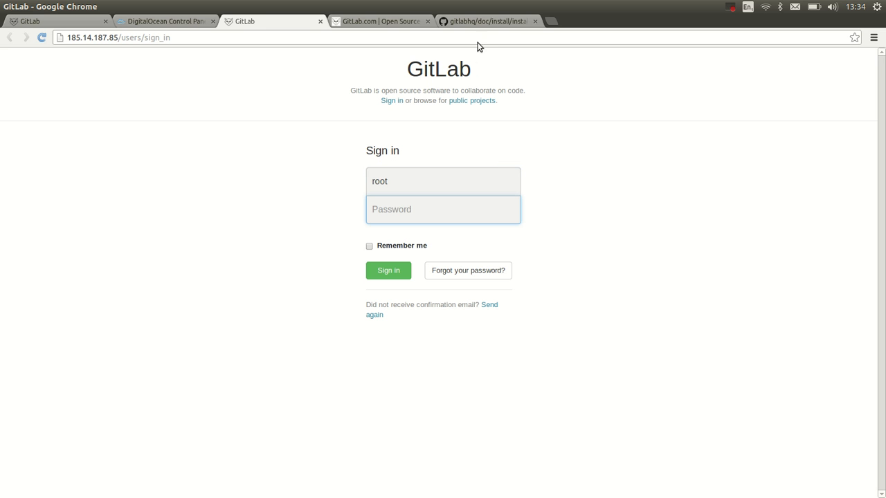
click(485, 21)
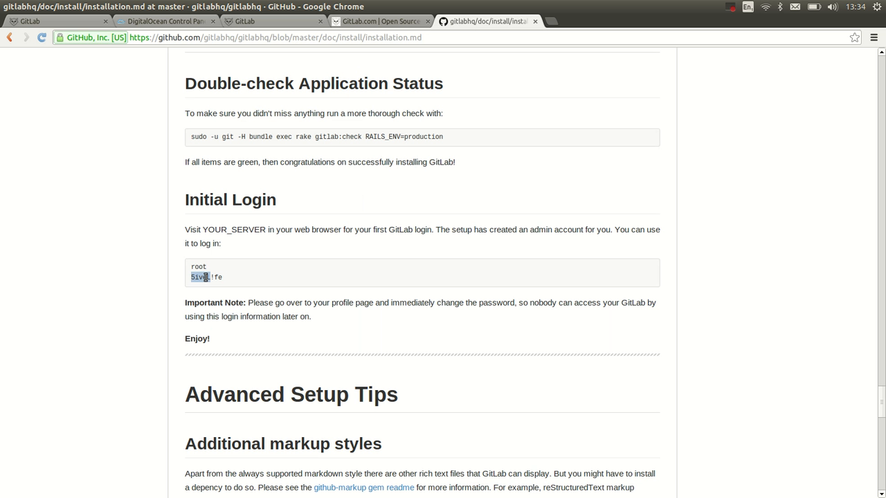
click(244, 21)
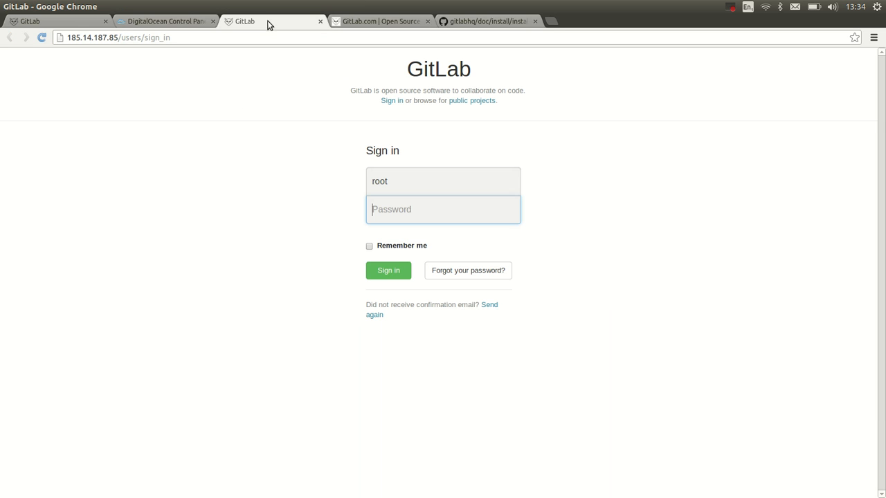
click(388, 270)
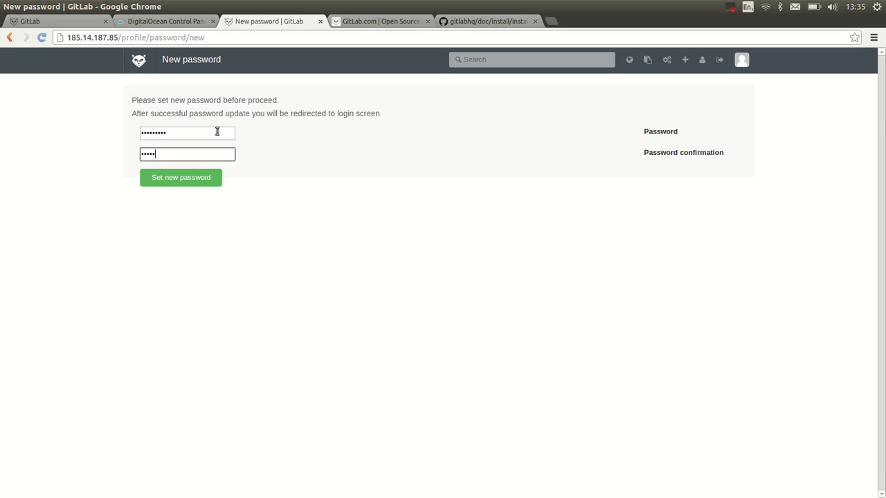
- Save the new root password, sign in with it and decline the browser's save-password prompt
click(180, 177)
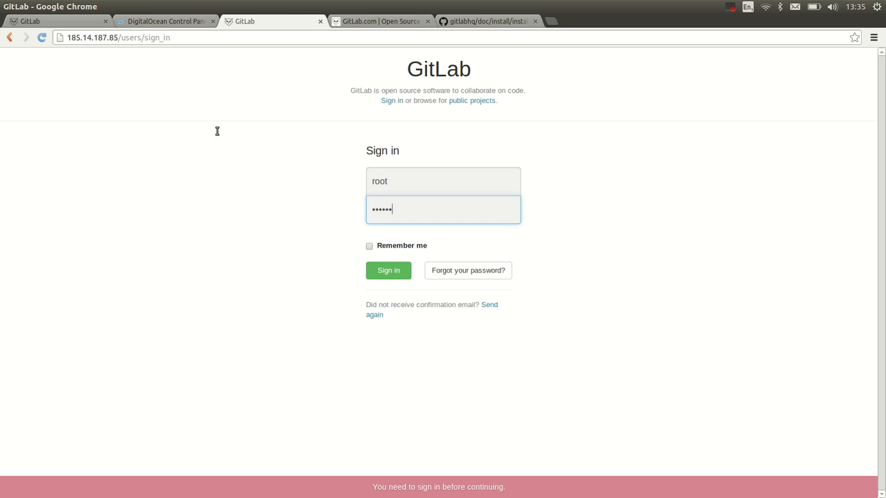
click(388, 270)
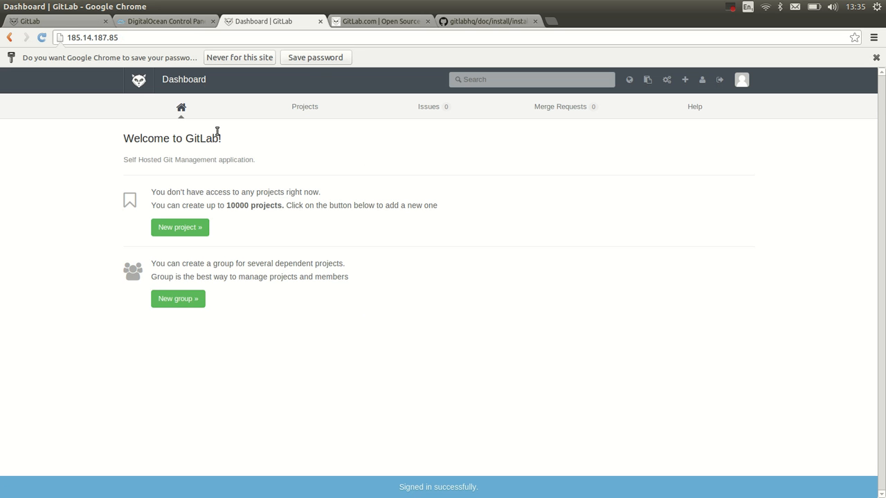
click(874, 57)
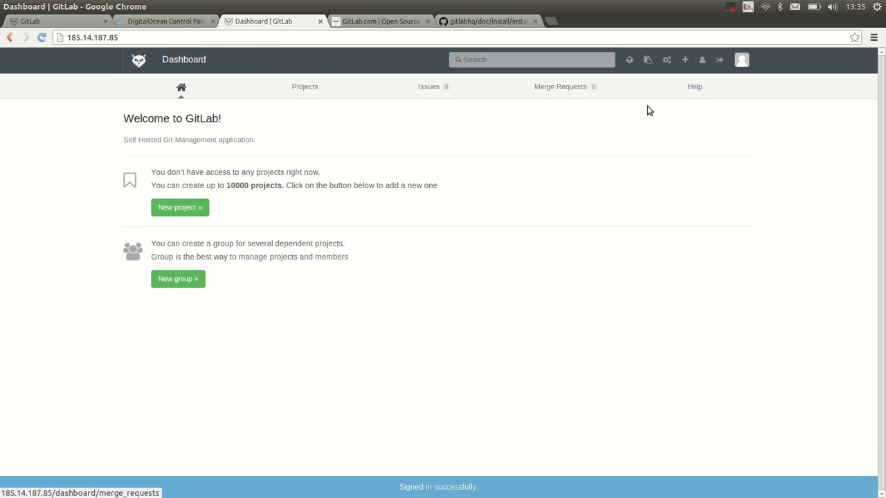
mouse_move(404, 194)
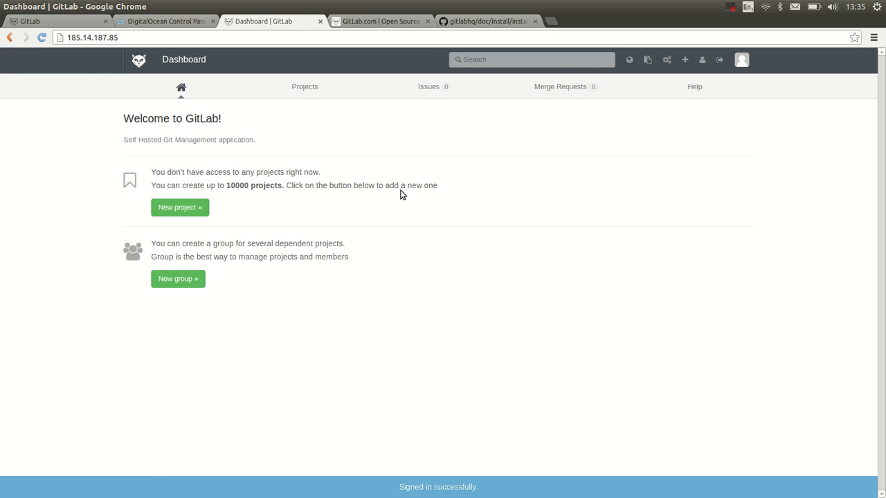
mouse_move(665, 60)
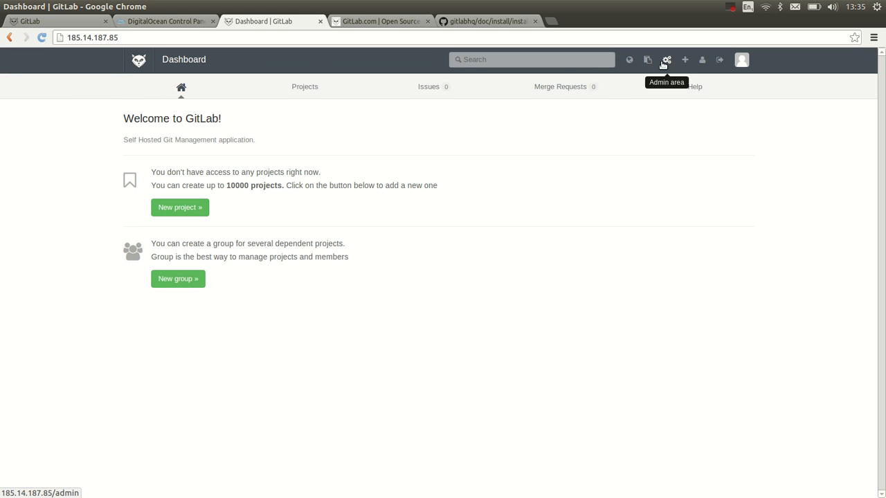
- View the admin area showing one user and version 6.5.1, then start a new project
click(665, 60)
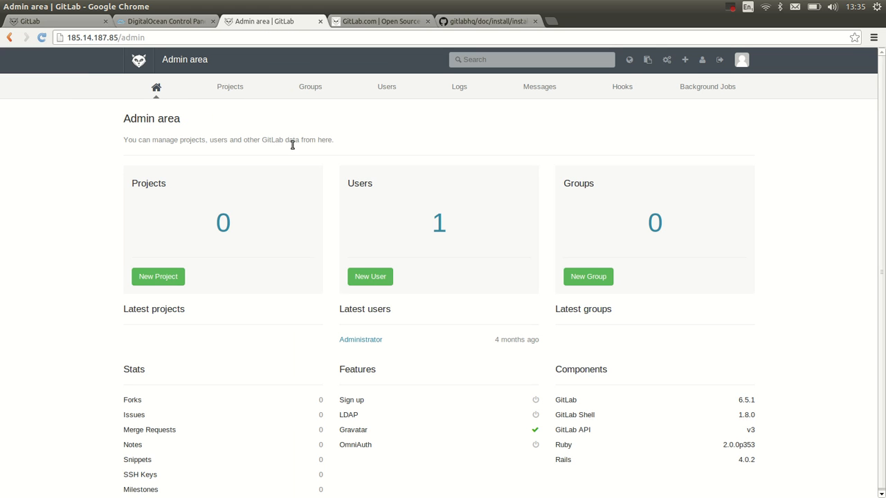
mouse_move(665, 59)
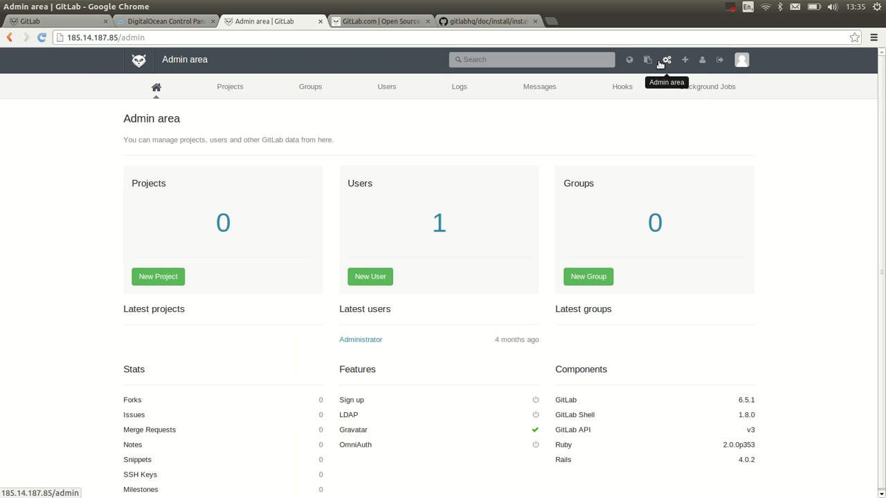
click(158, 277)
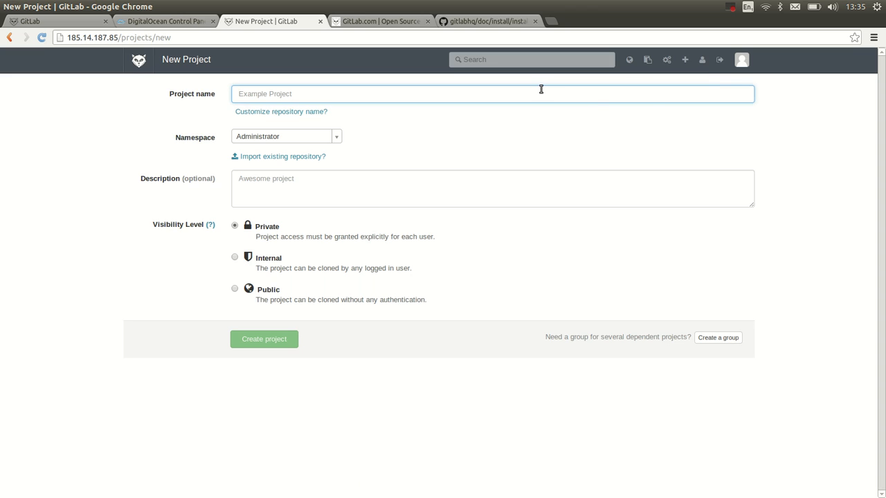